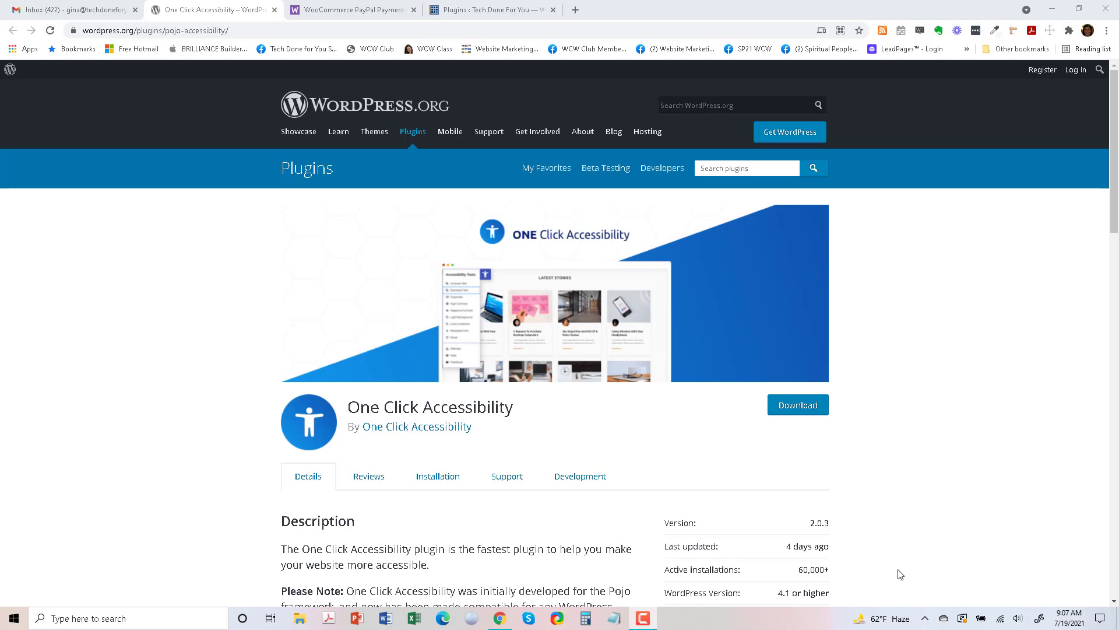
Scroll through the One Click Accessibility plugin page details on WordPress.org.
scroll("down", 3)
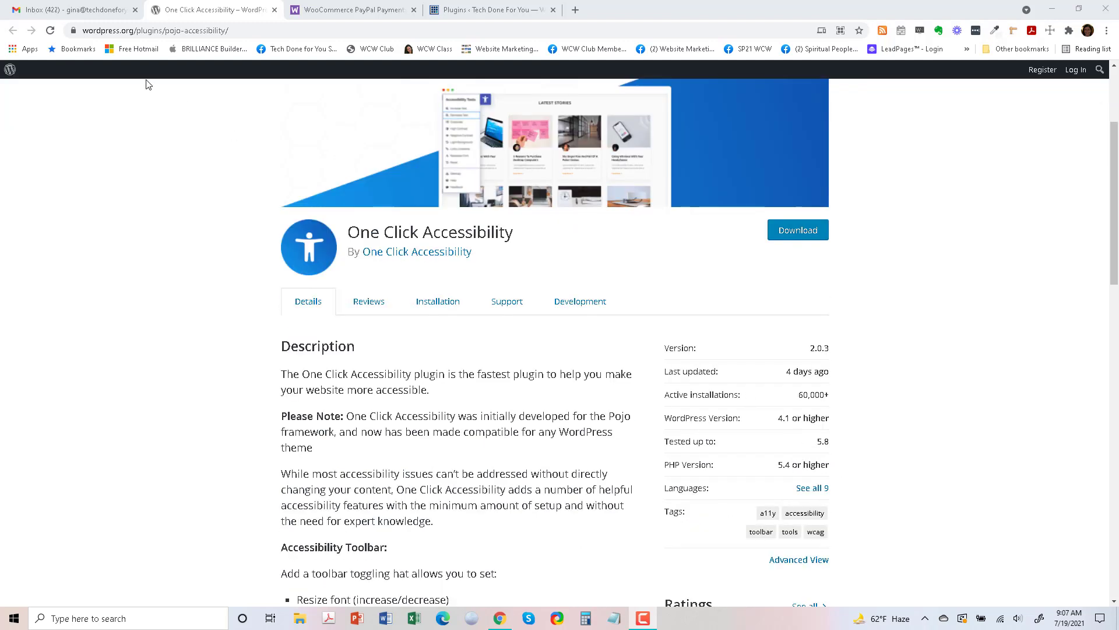
mouse_move(537, 362)
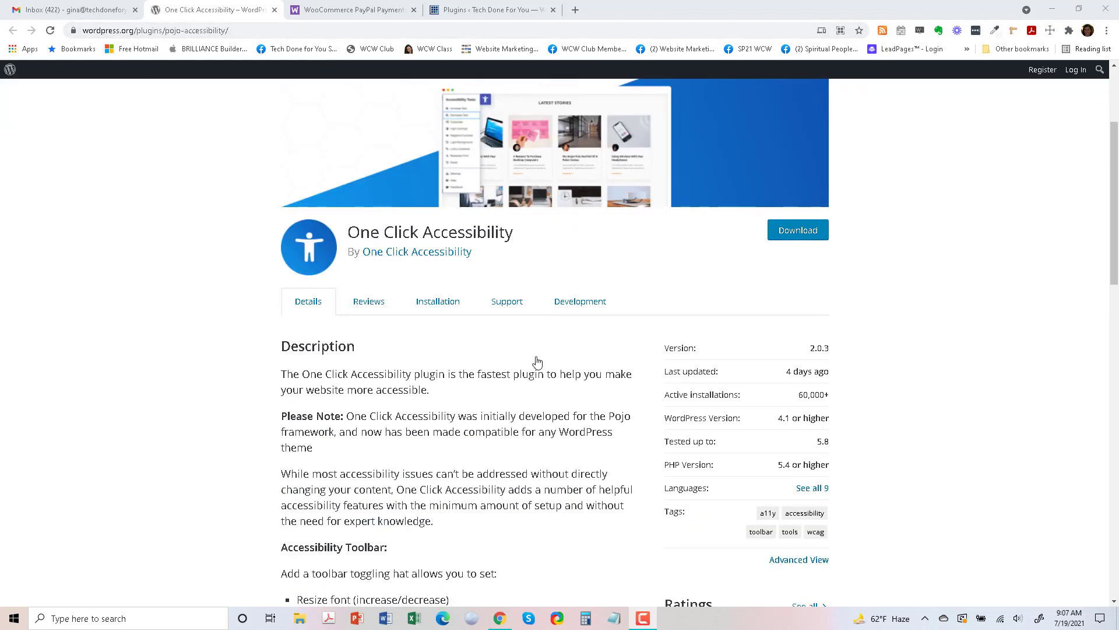
mouse_move(599, 402)
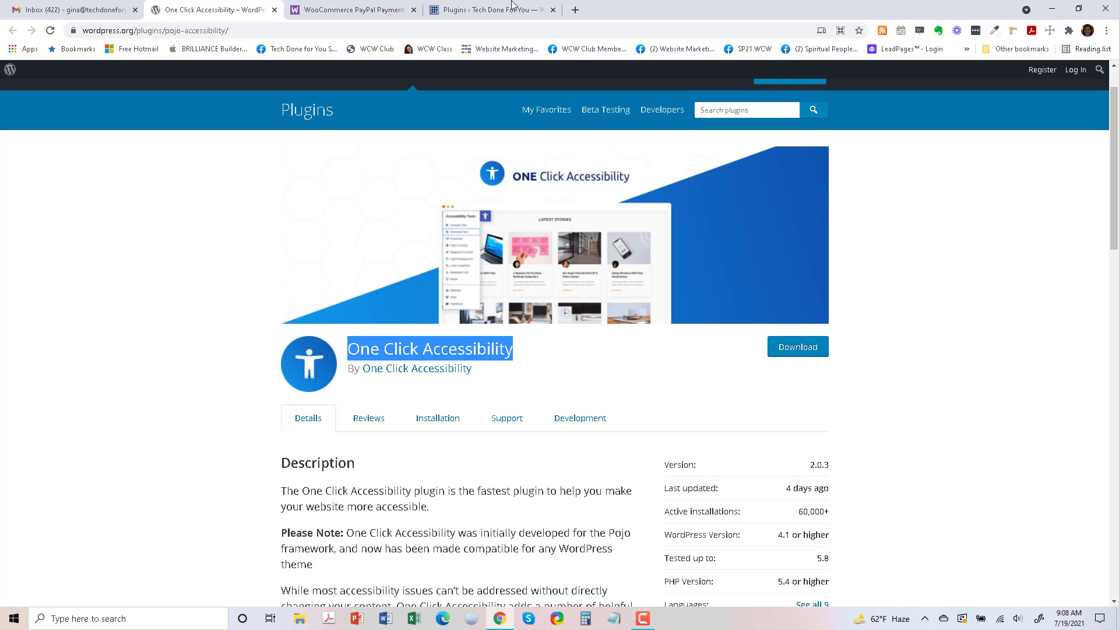
Switch to the site dashboard and go to Plugins > Add New.
left_click(491, 9)
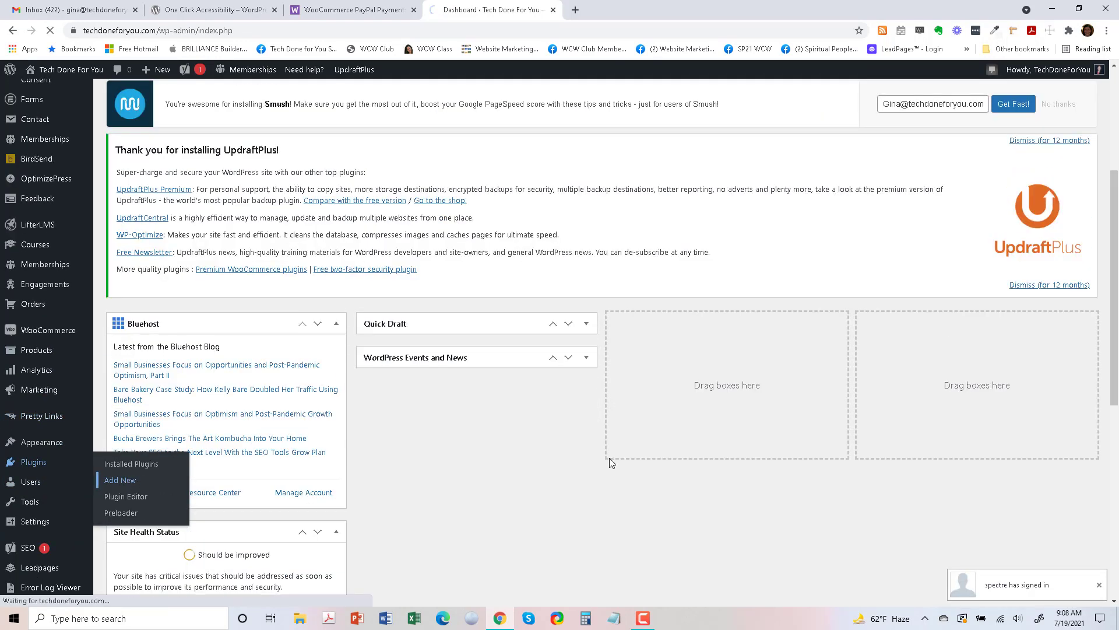
left_click(119, 479)
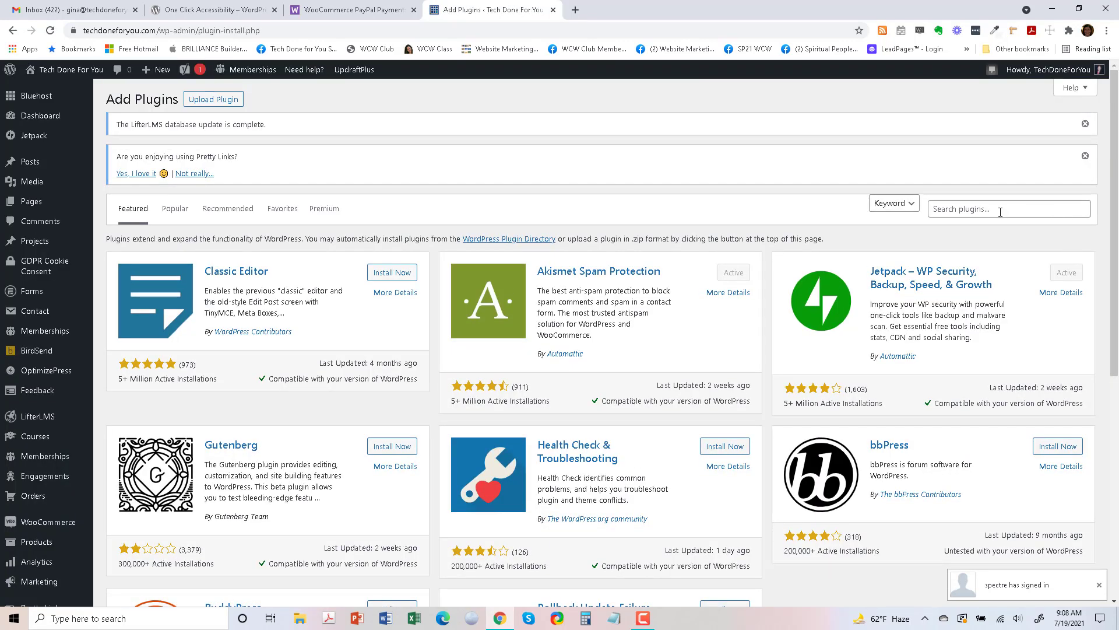
Search for 'One Click Accessibility', install it and activate it.
left_click(1007, 209)
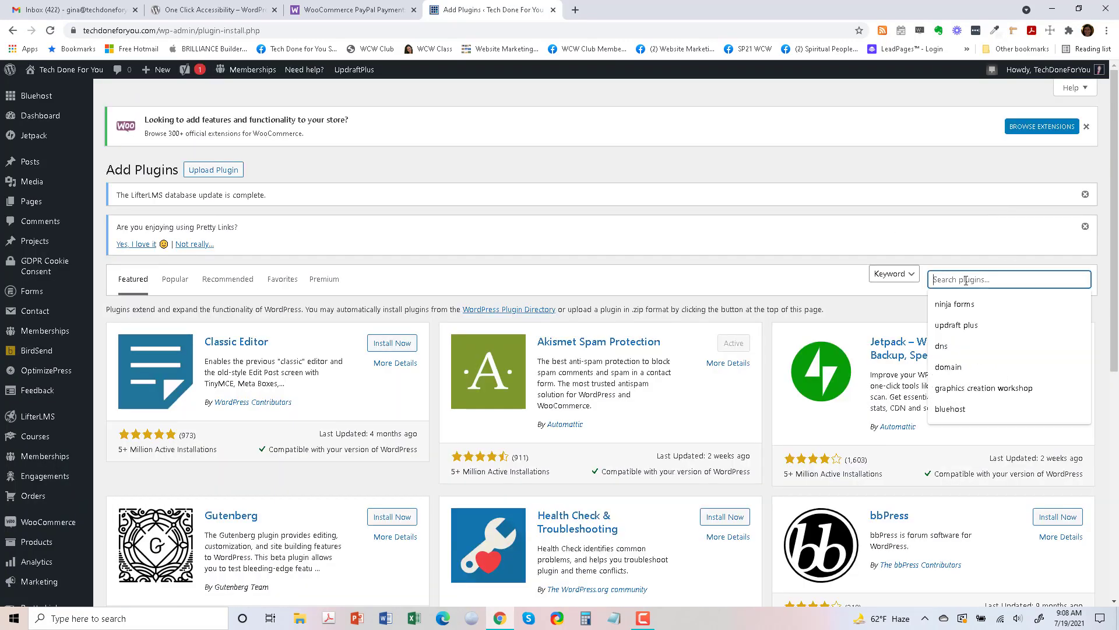
type("One Click Accessibility")
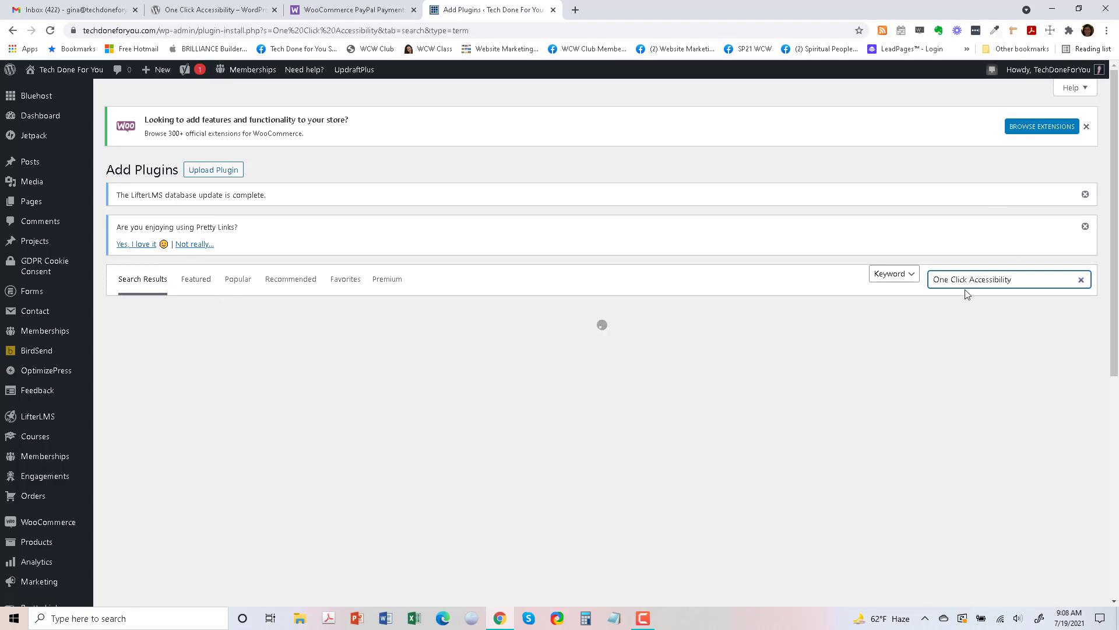
key("Enter")
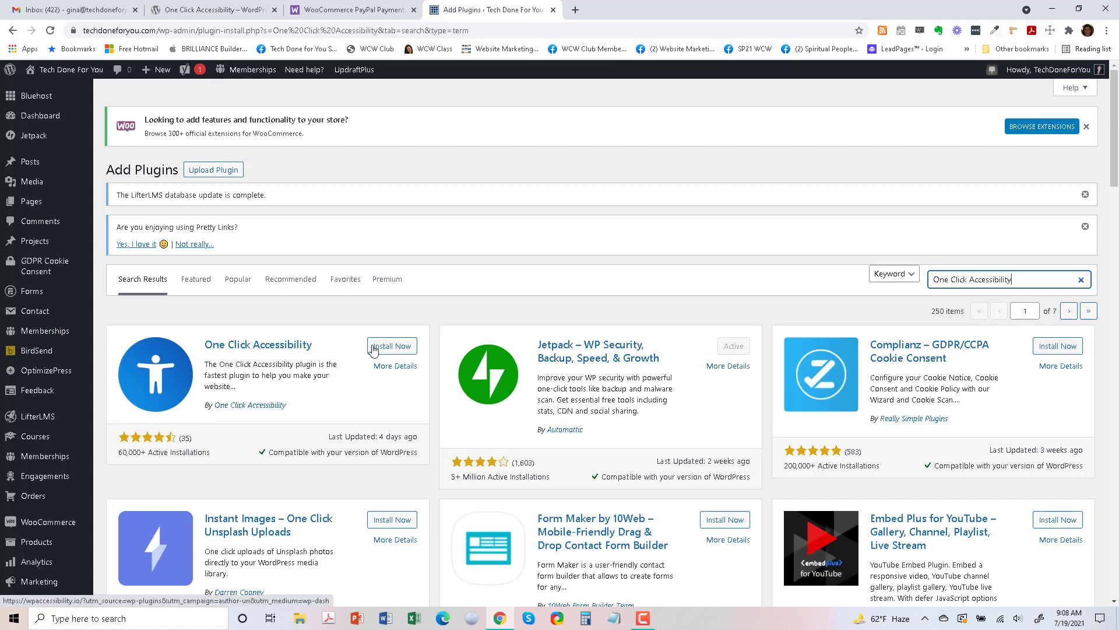
left_click(392, 345)
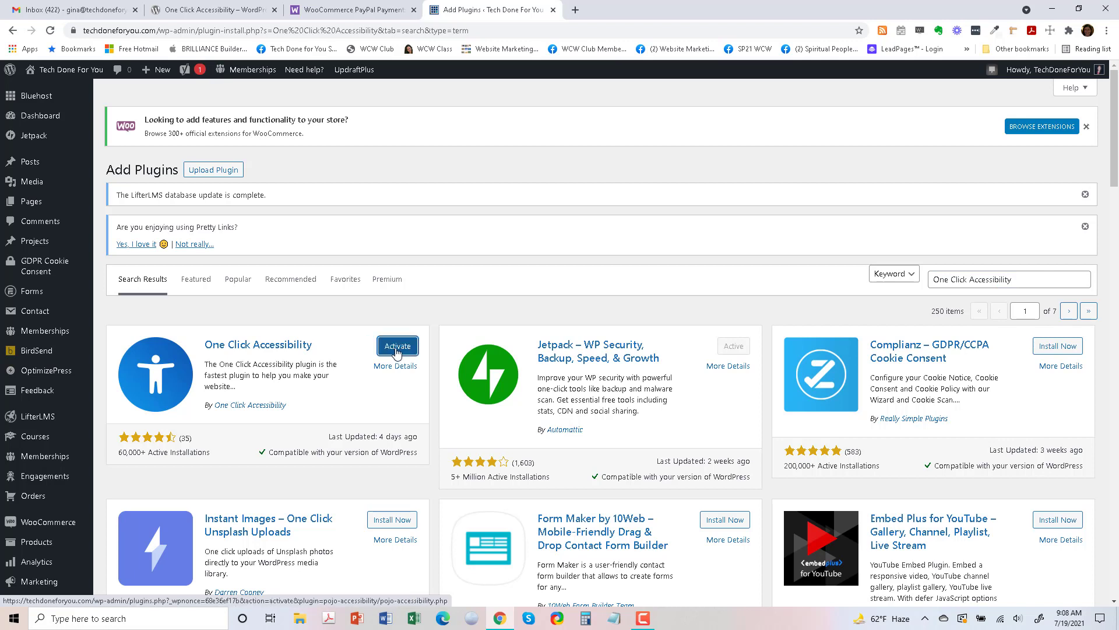
left_click(397, 346)
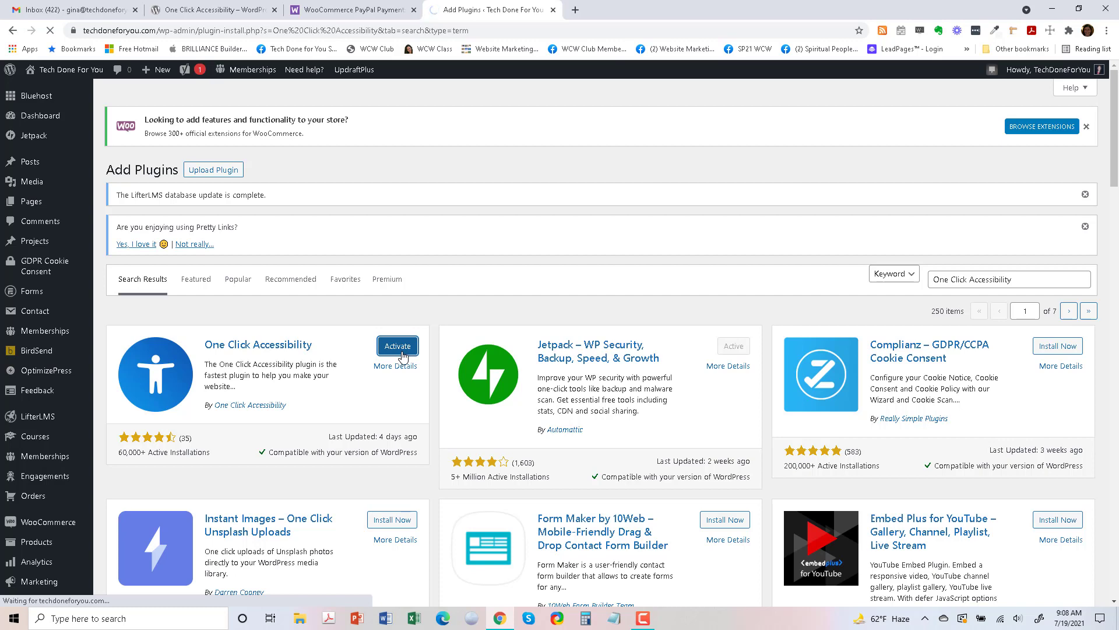
left_click(397, 346)
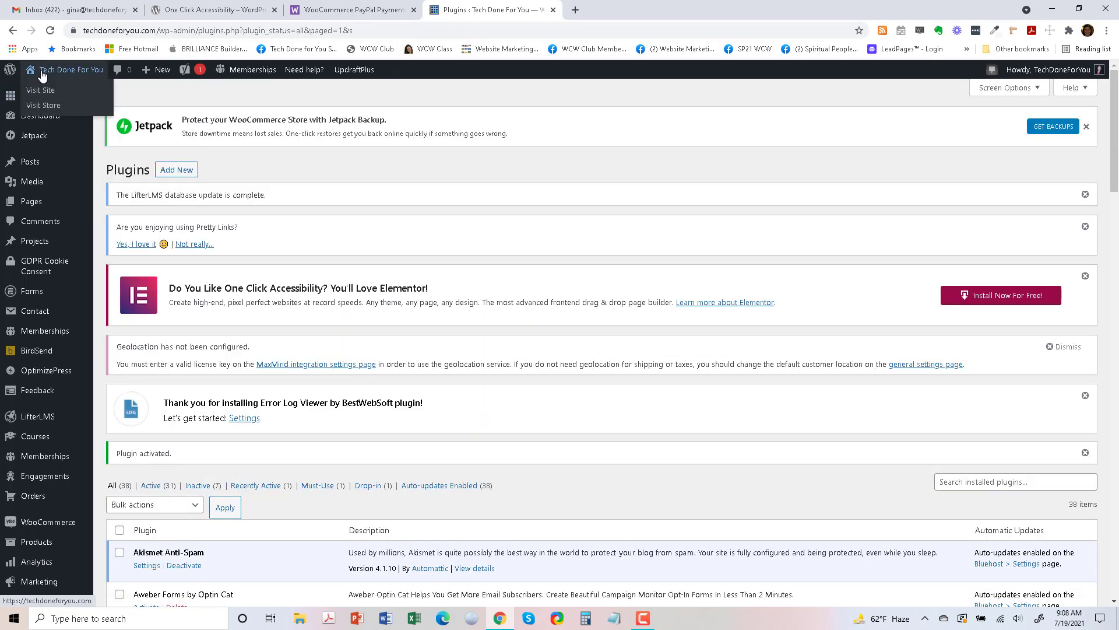
mouse_move(42, 91)
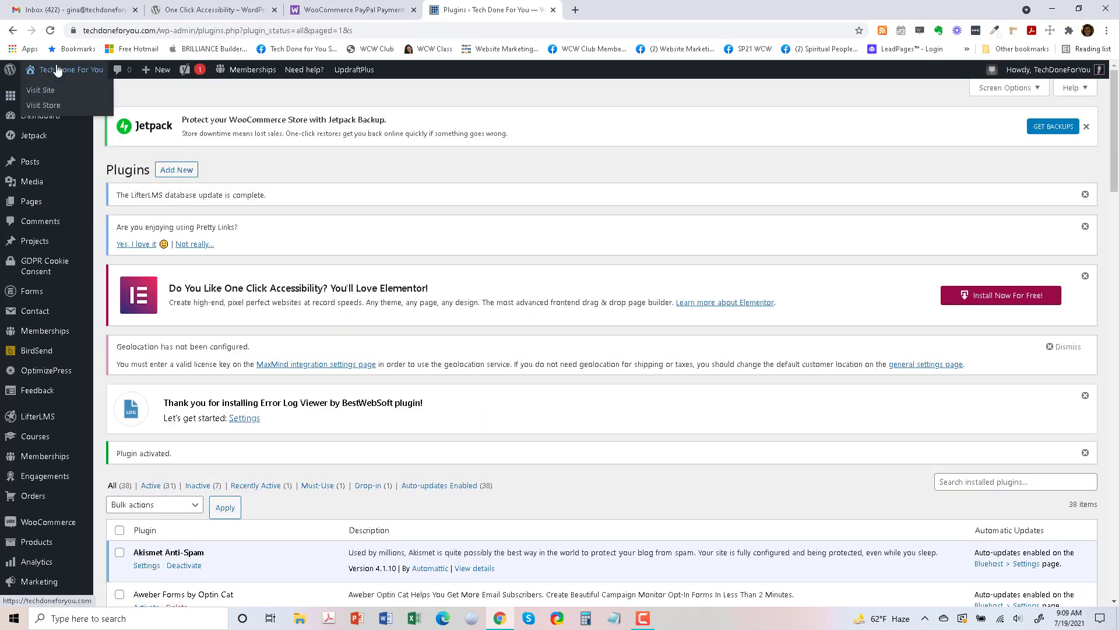
mouse_move(41, 89)
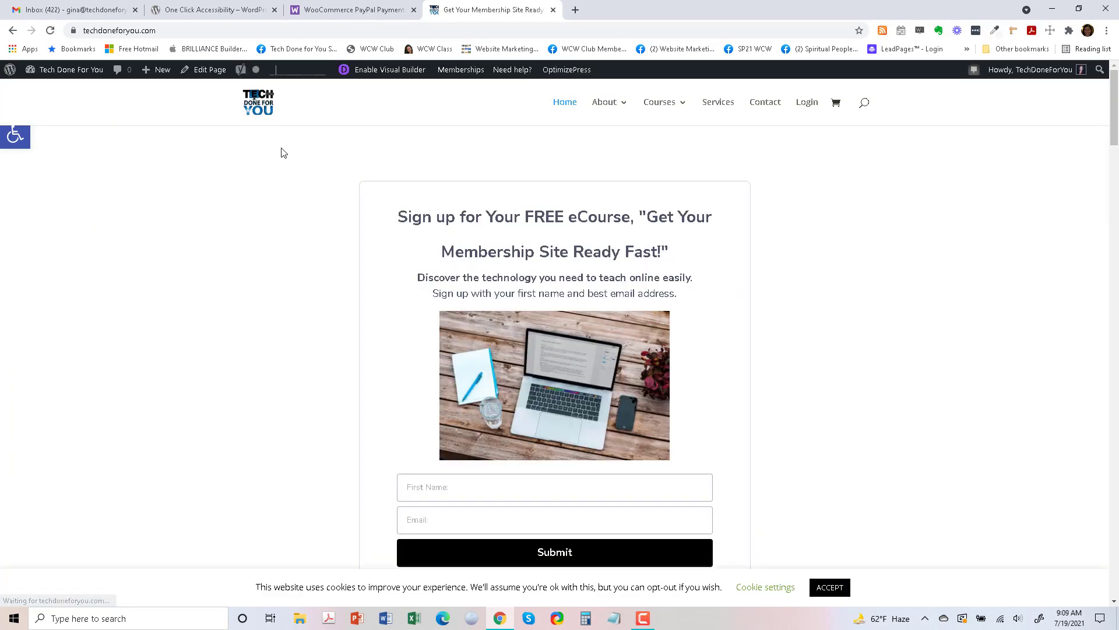
mouse_move(15, 135)
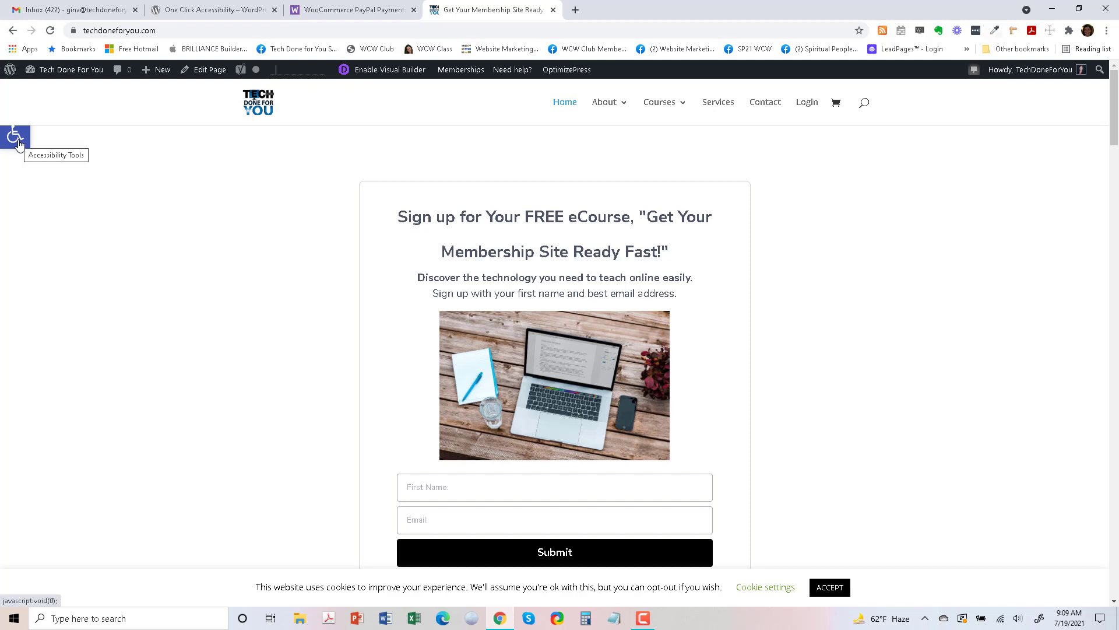
From the accessibility toolbar, try increase/decrease text, grayscale and high contrast on the homepage.
left_click(14, 137)
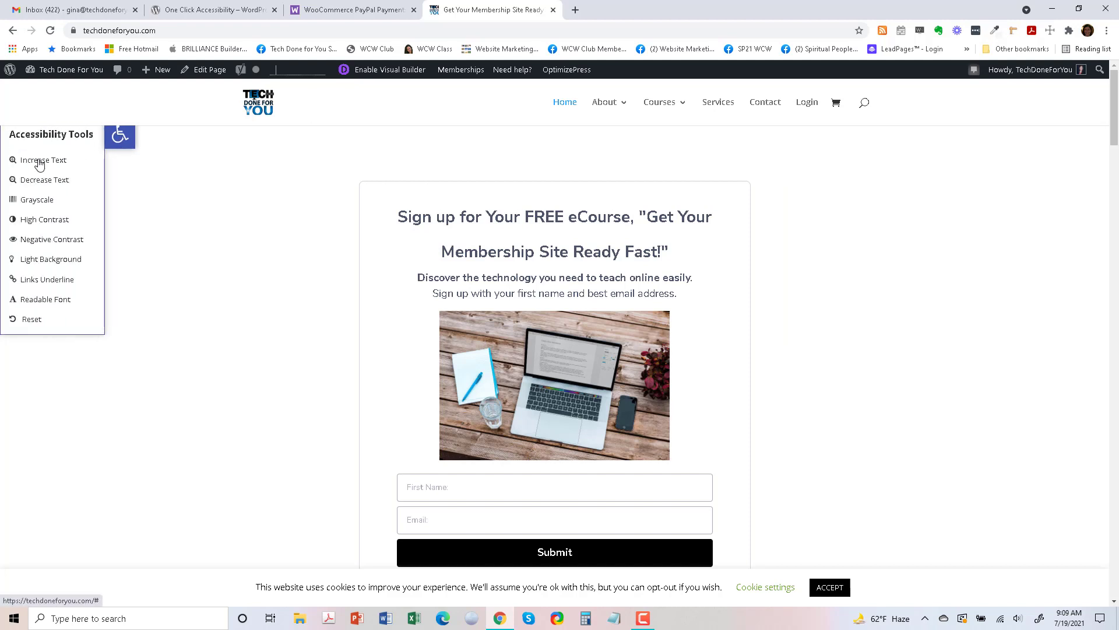
left_click(43, 160)
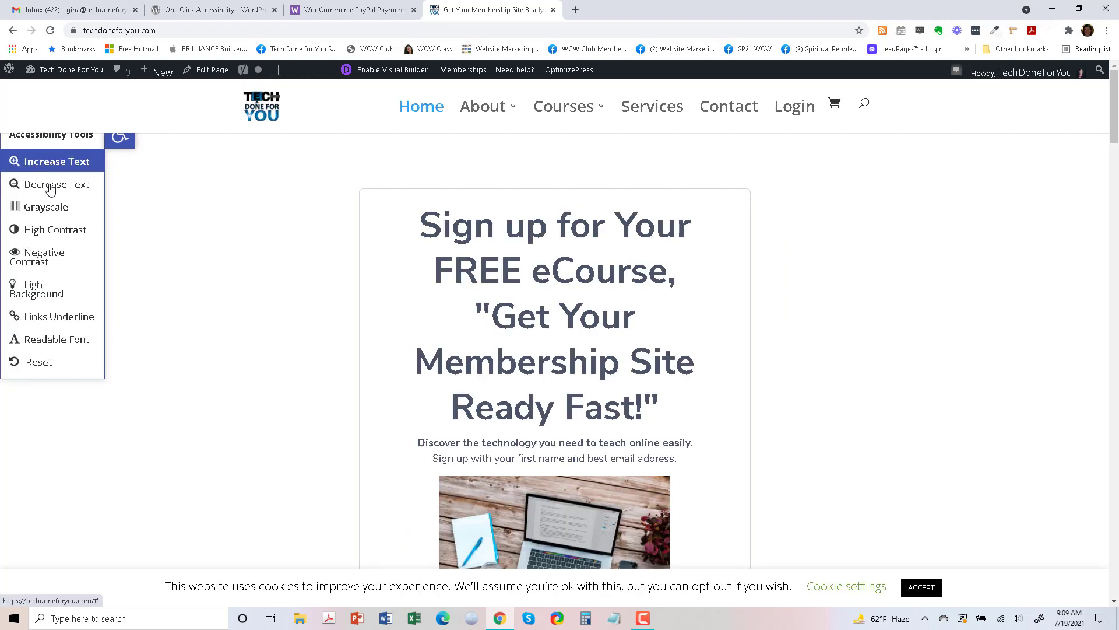
left_click(46, 184)
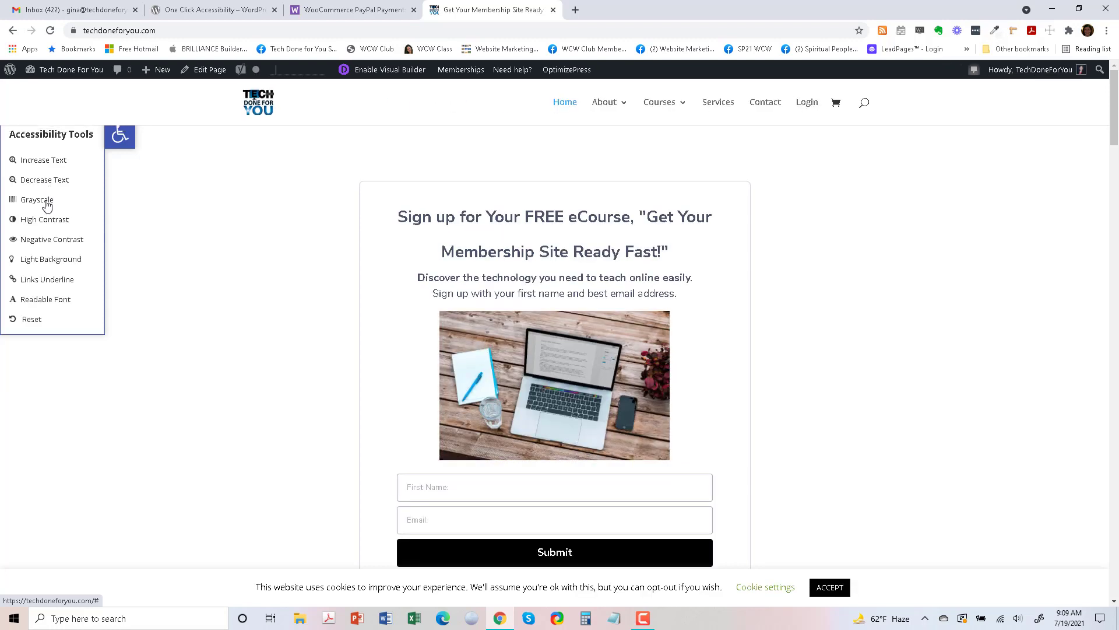
left_click(39, 200)
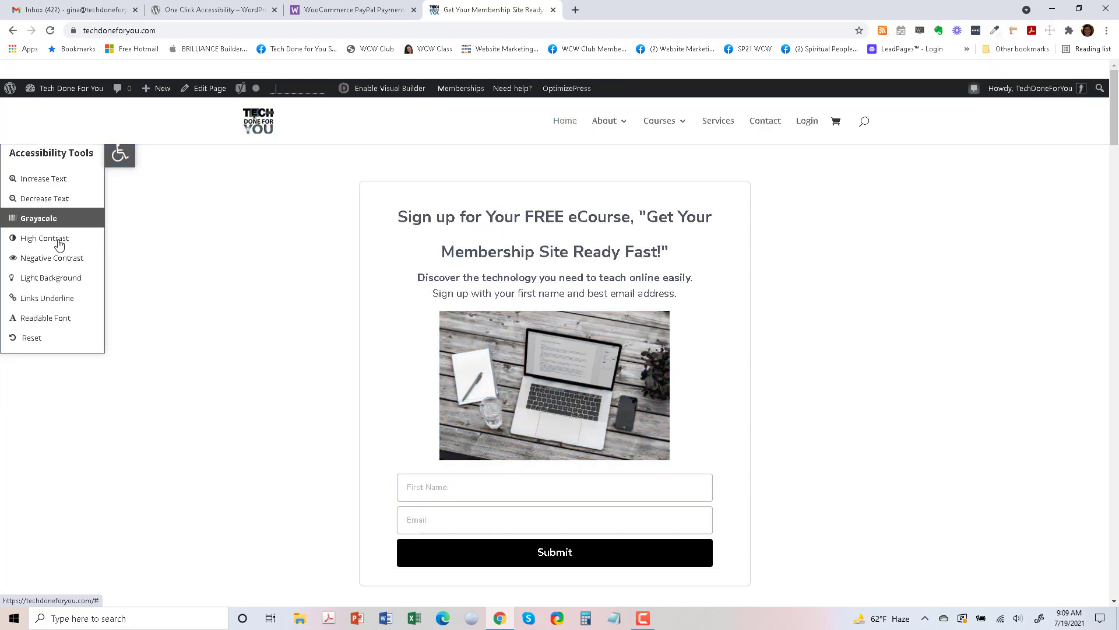
left_click(47, 238)
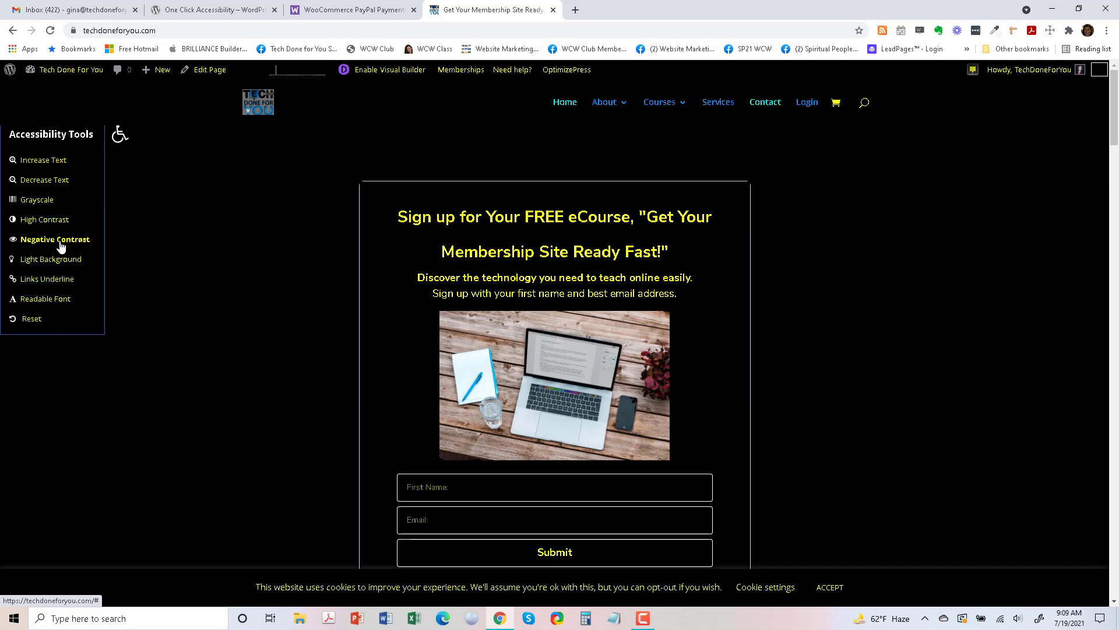
Try light background and links underline, then scroll to check the page.
left_click(55, 259)
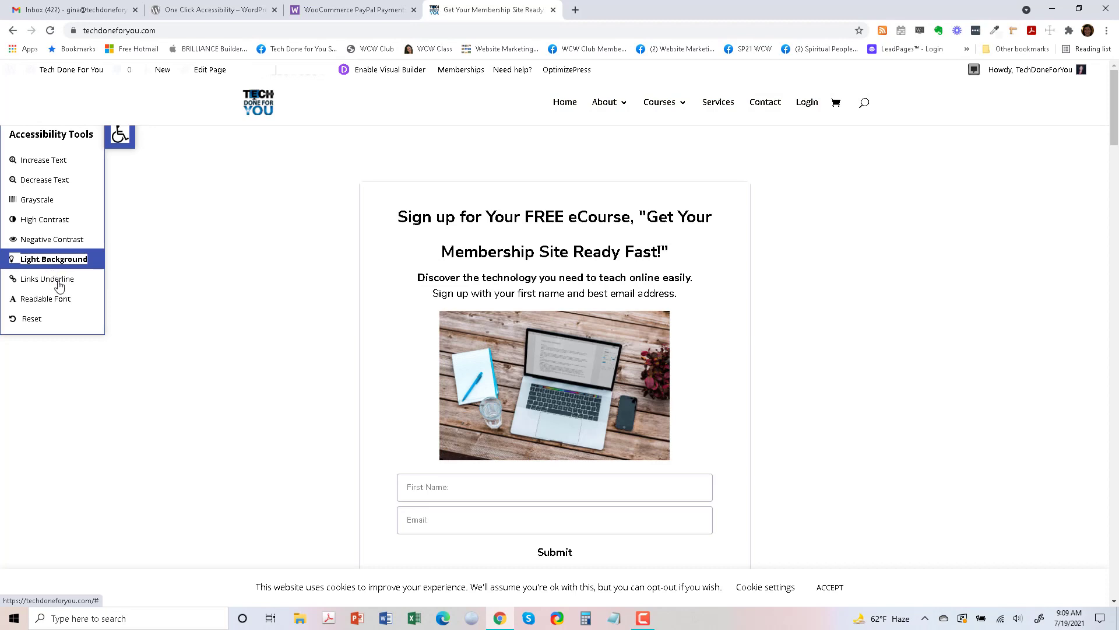
left_click(50, 279)
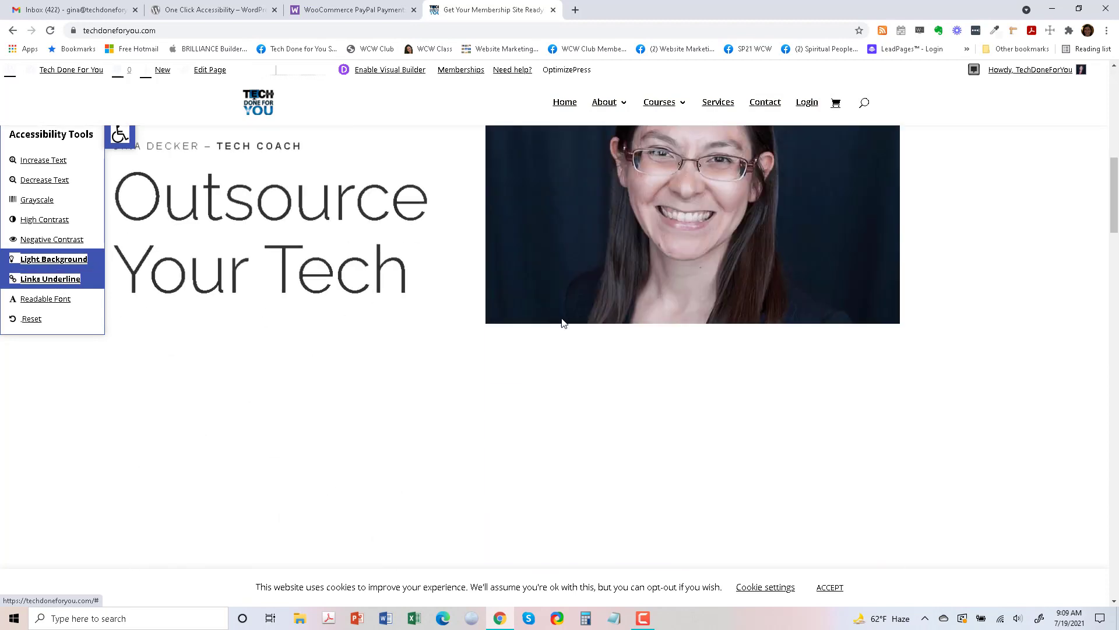
scroll("down", 3)
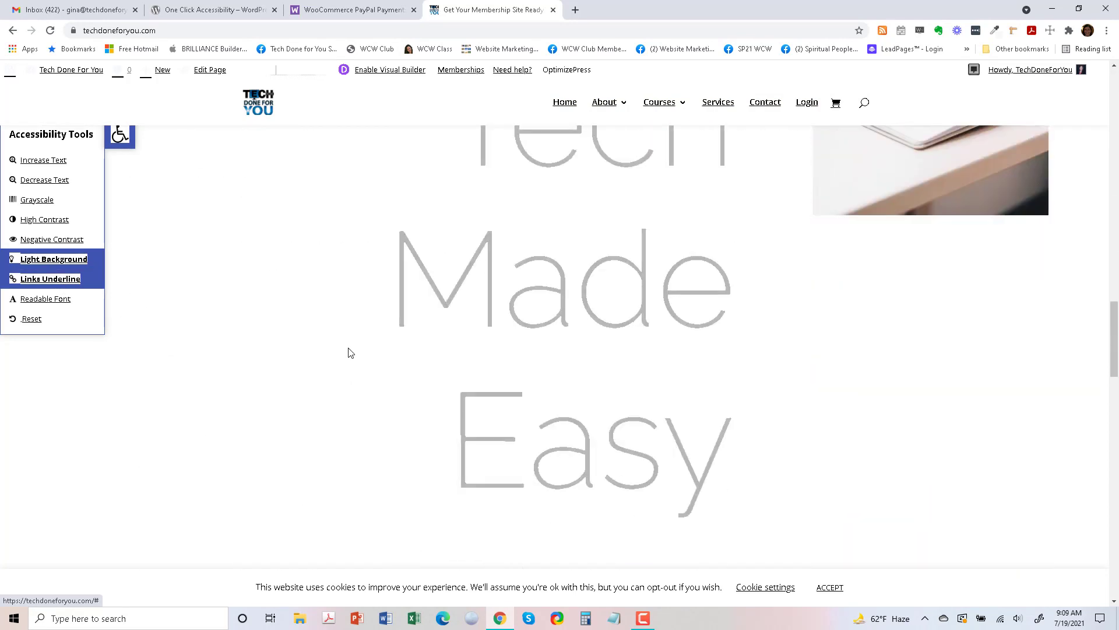
scroll("down", 3)
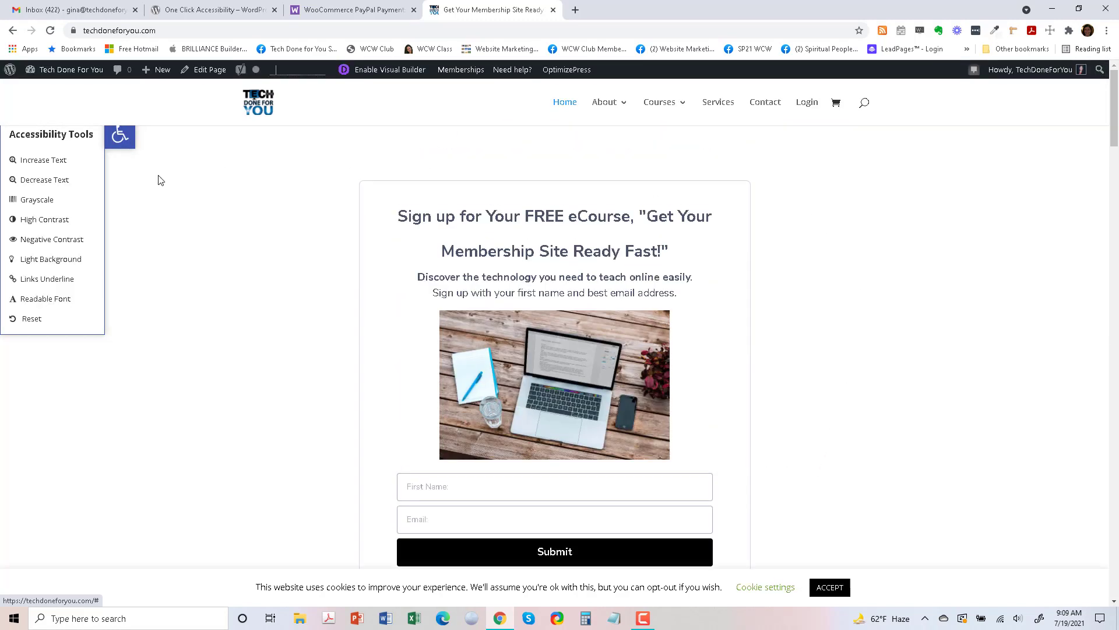
mouse_move(203, 236)
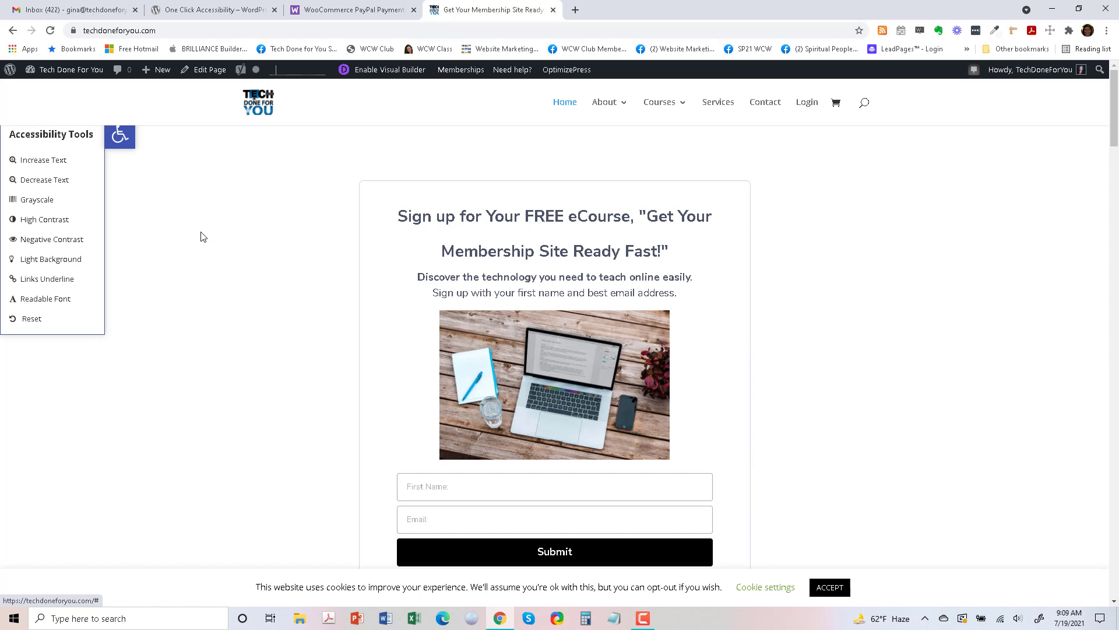